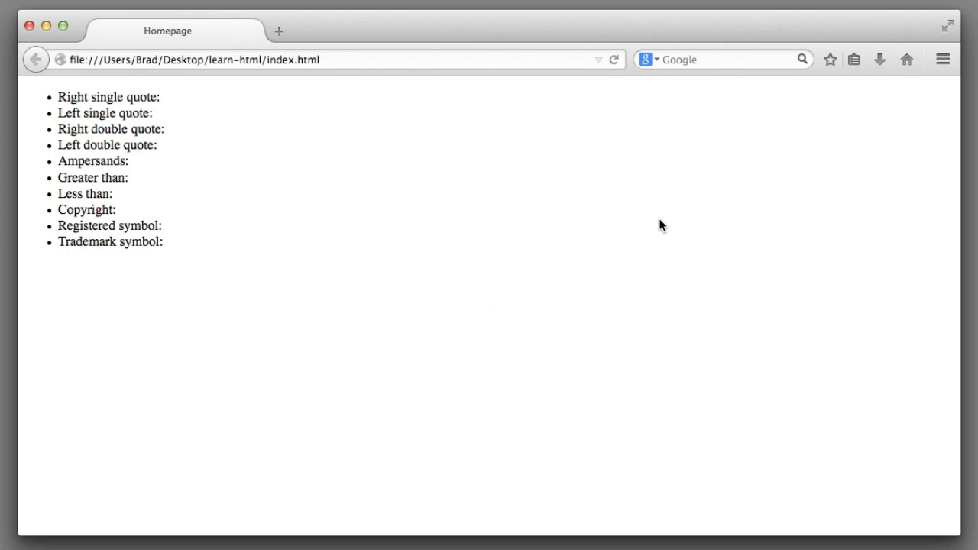
mouse_move(121, 113)
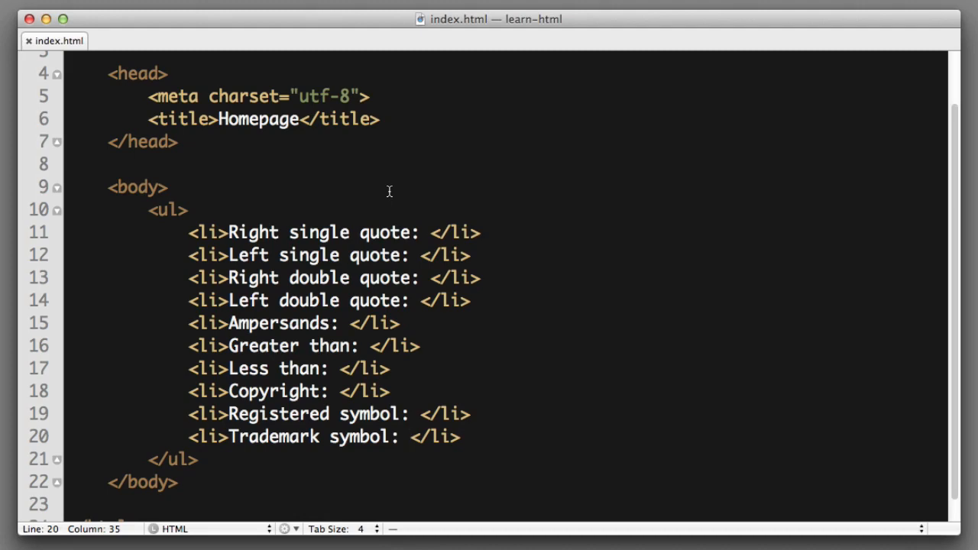
- Enter &rsquo; after 'Right single quote:' and &lsquo; after 'Left single quote:'
left_click(428, 233)
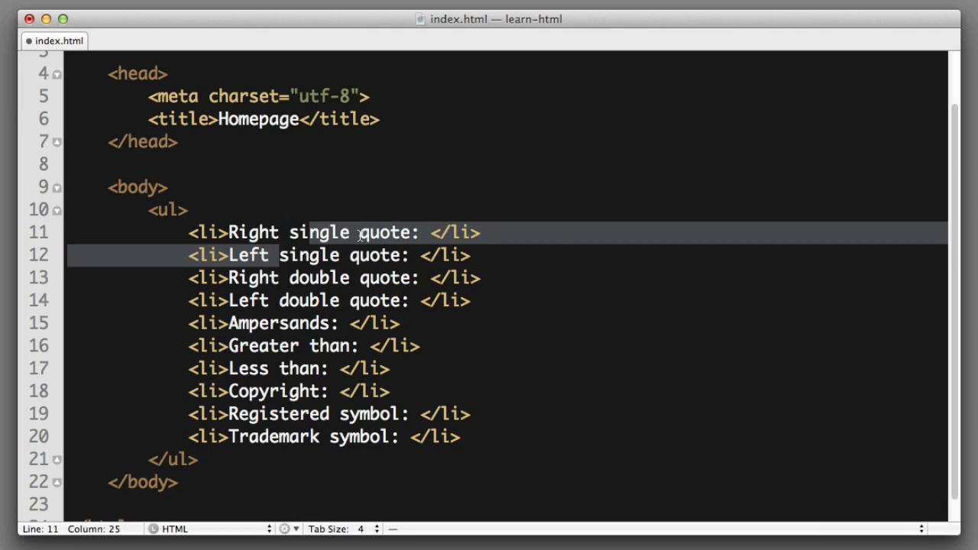
type("&")
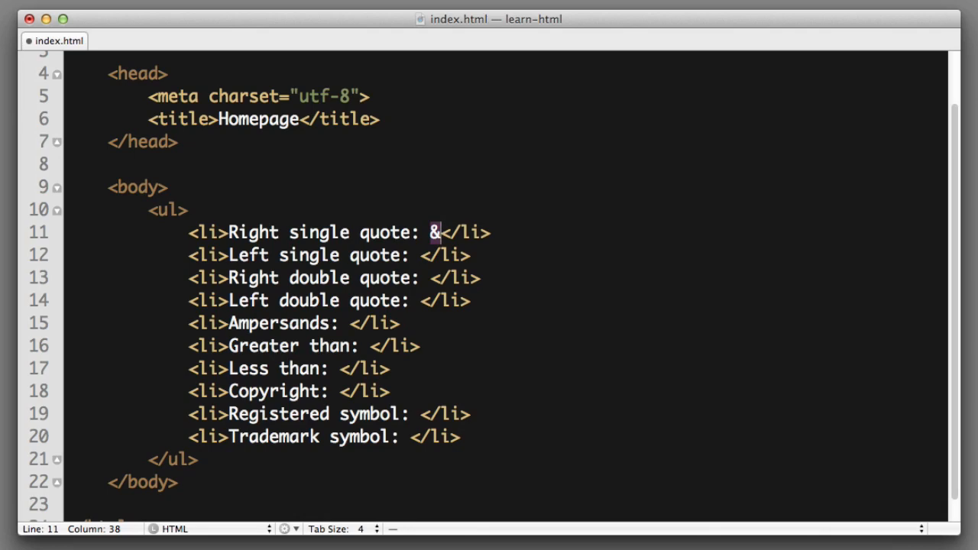
type("rsq")
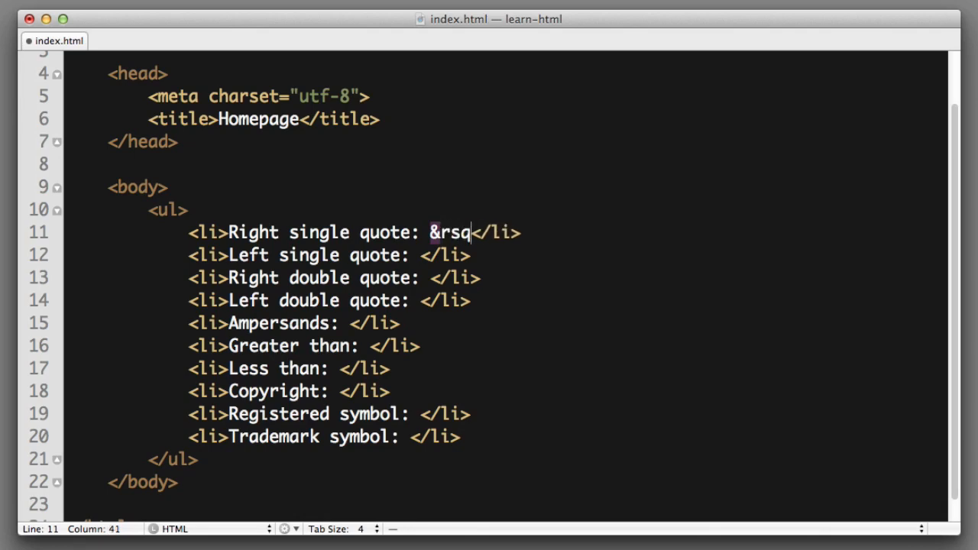
type("uo;")
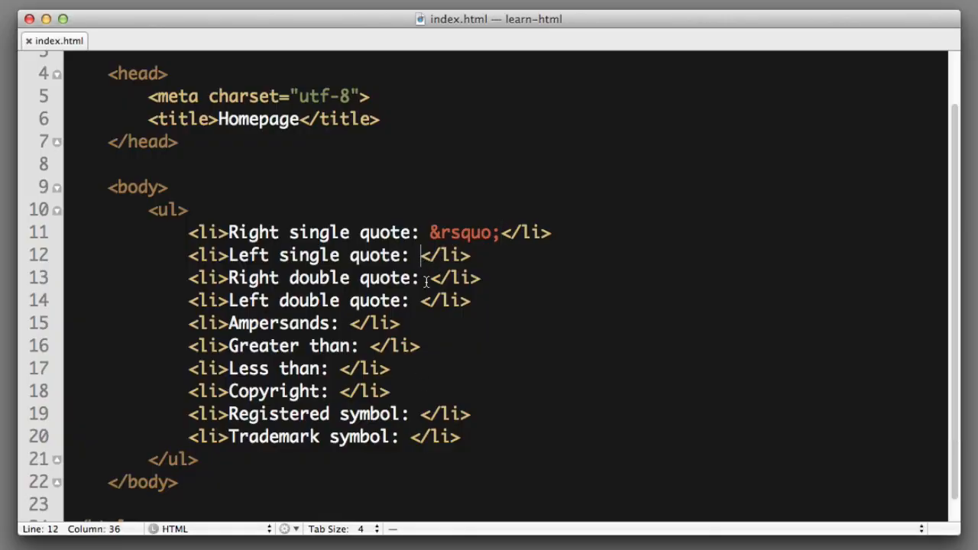
type("&")
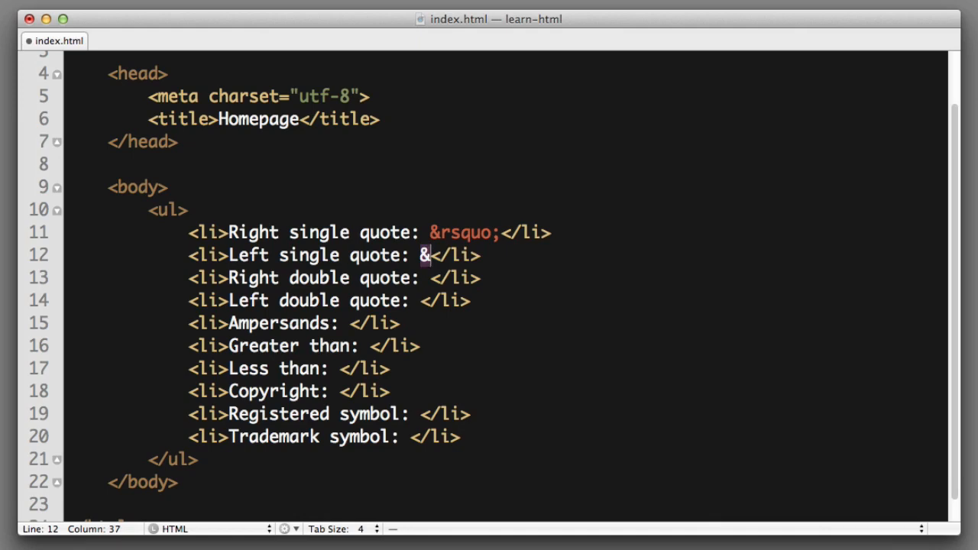
type("ls")
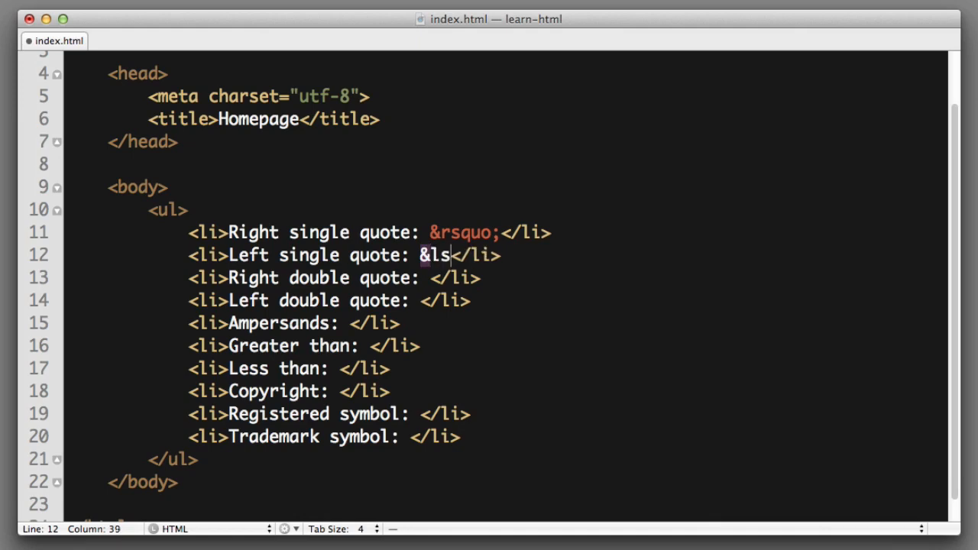
type("quo;")
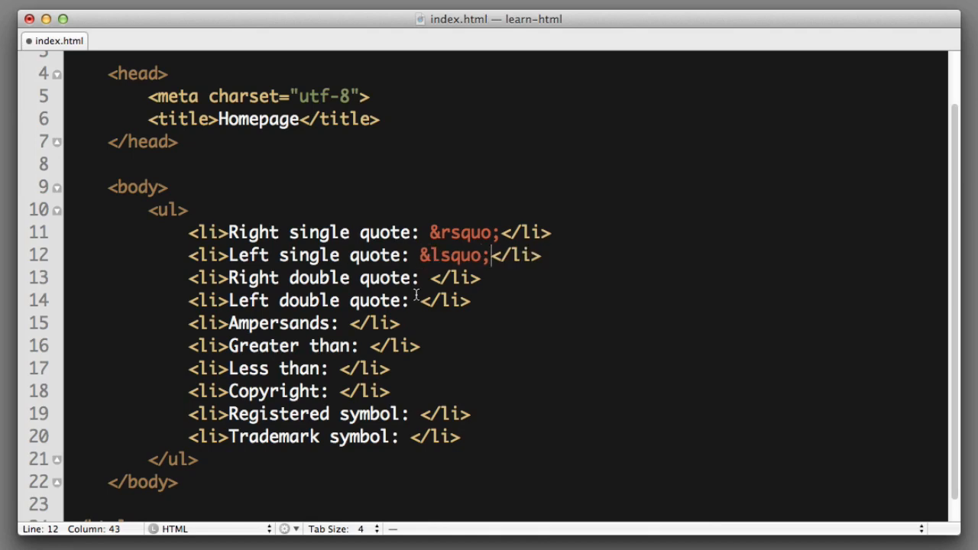
- Enter &rdquo; after 'Right double quote:' and &ldquo; after 'Left double quote:'
left_click(431, 278)
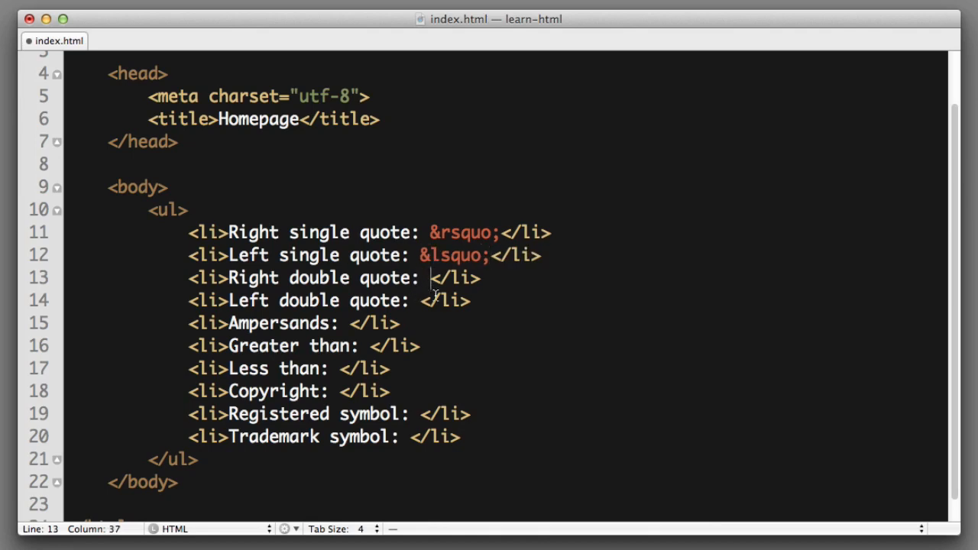
type("&")
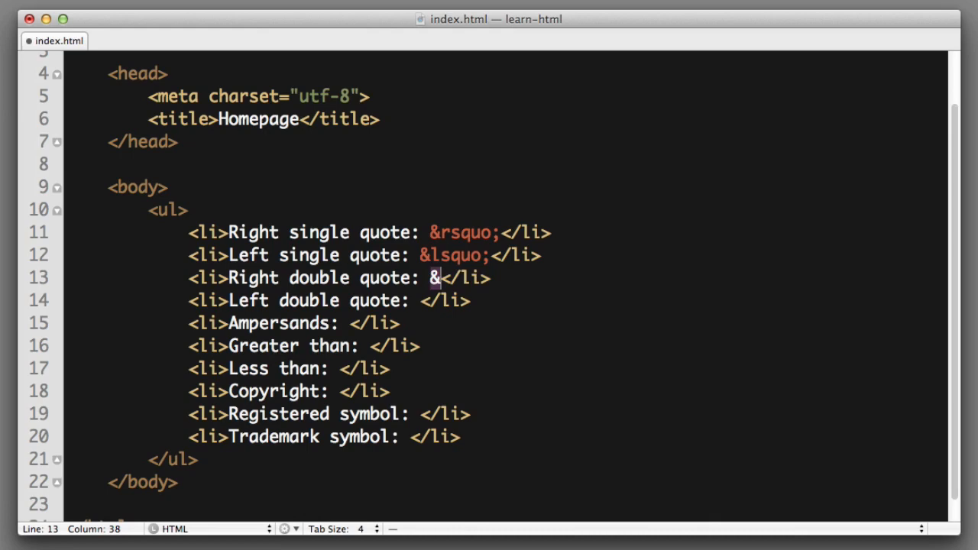
type("r")
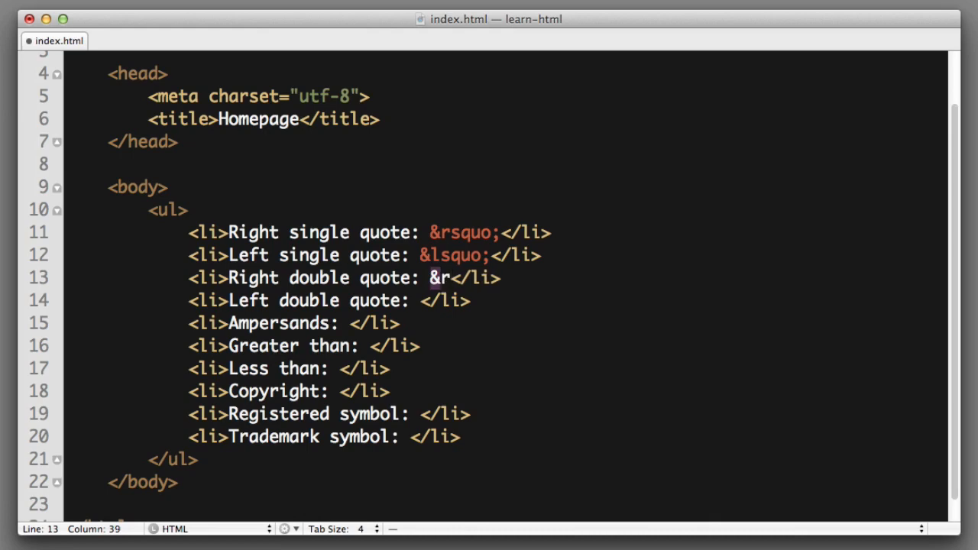
type("dqu")
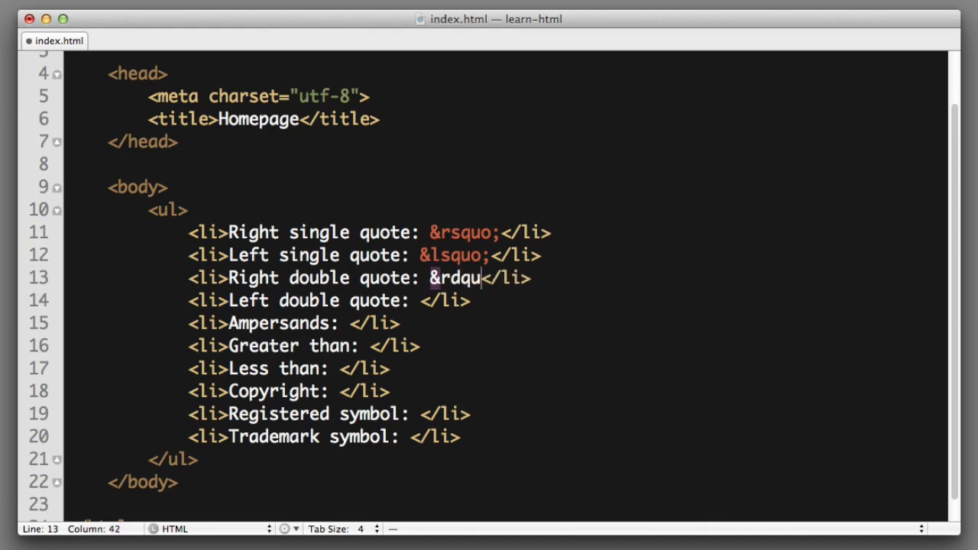
type("o;")
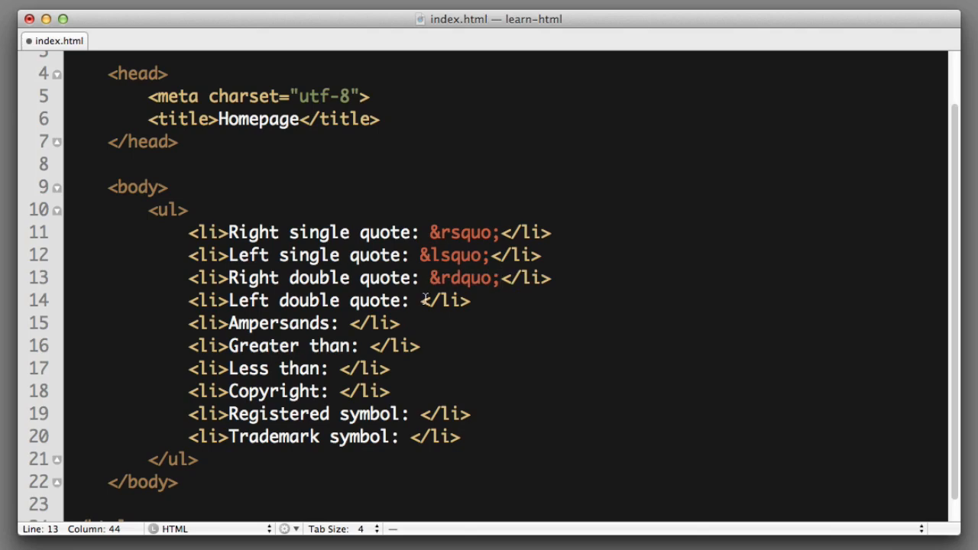
type("&")
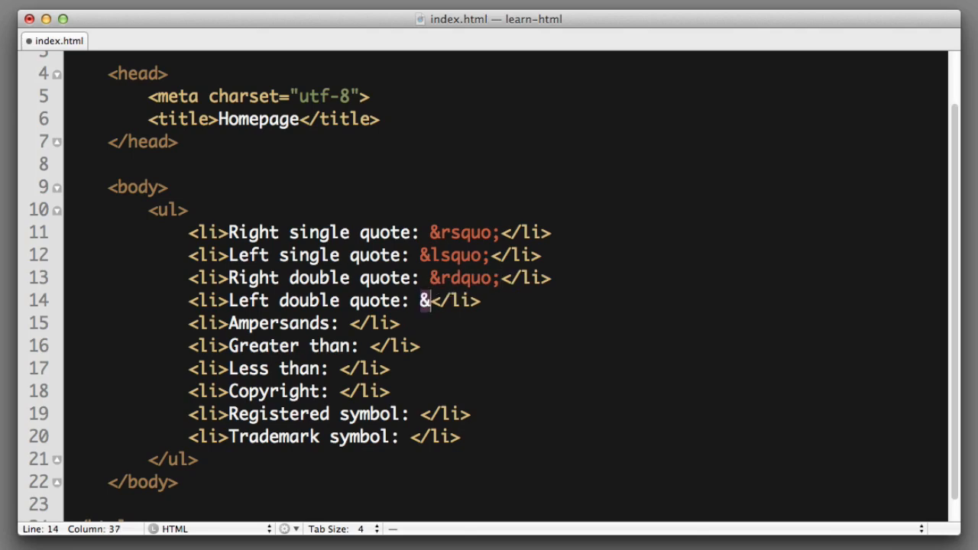
type("ldq")
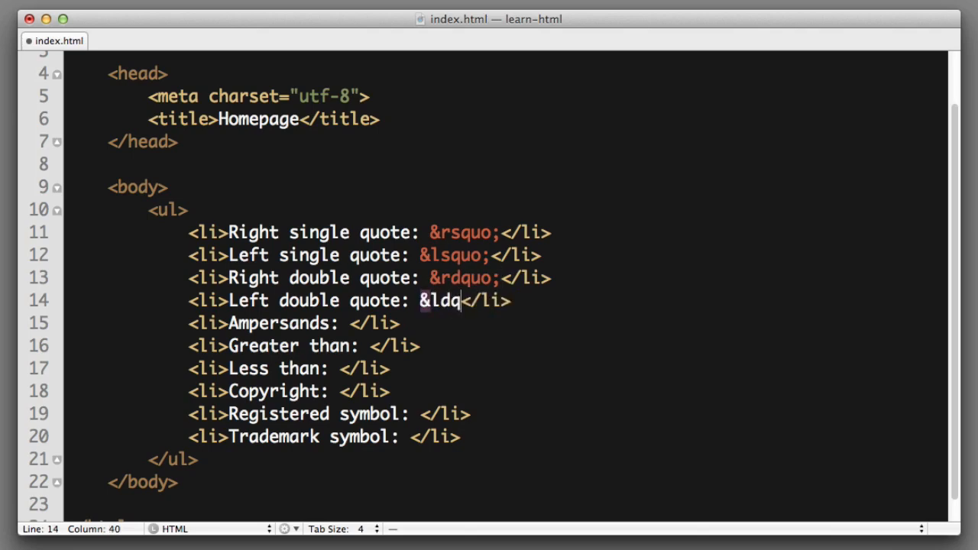
type("uo;")
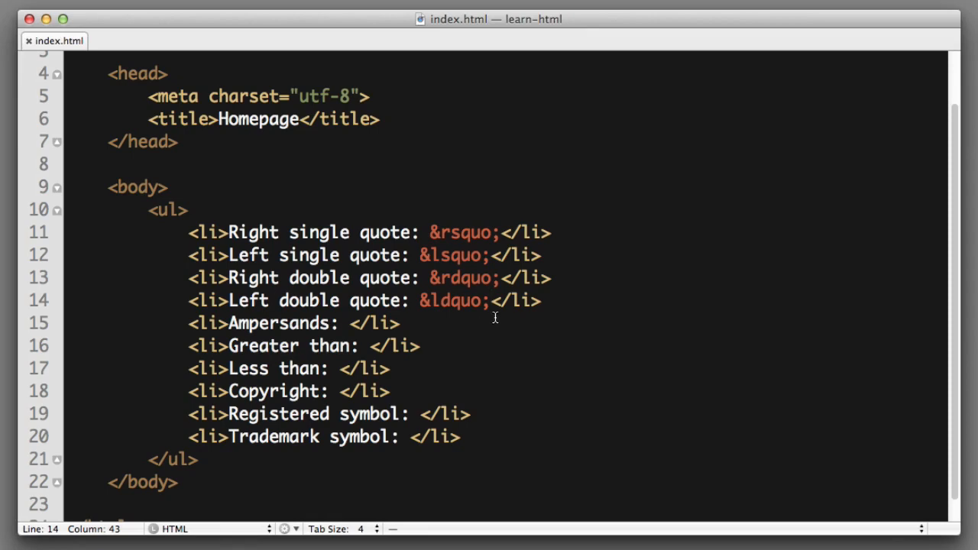
mouse_move(513, 300)
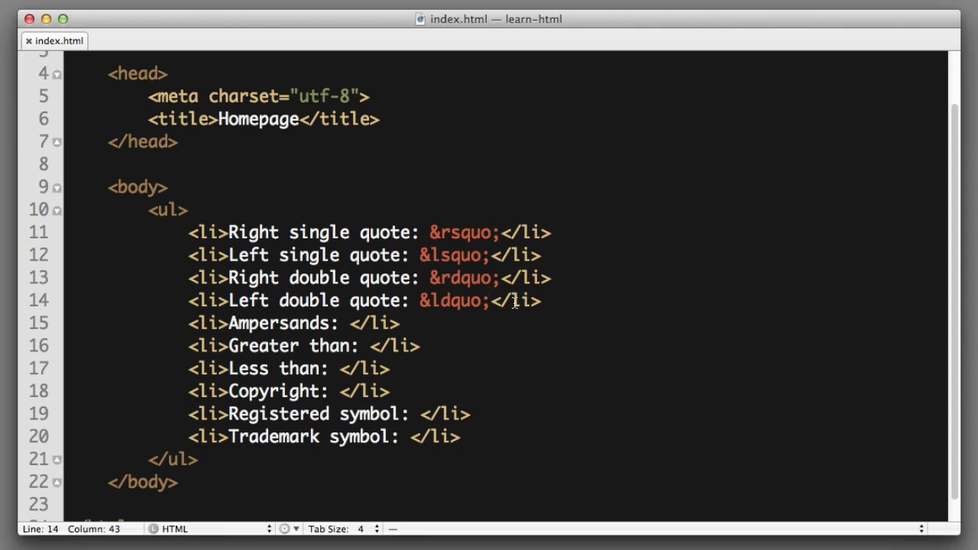
type("'\"")
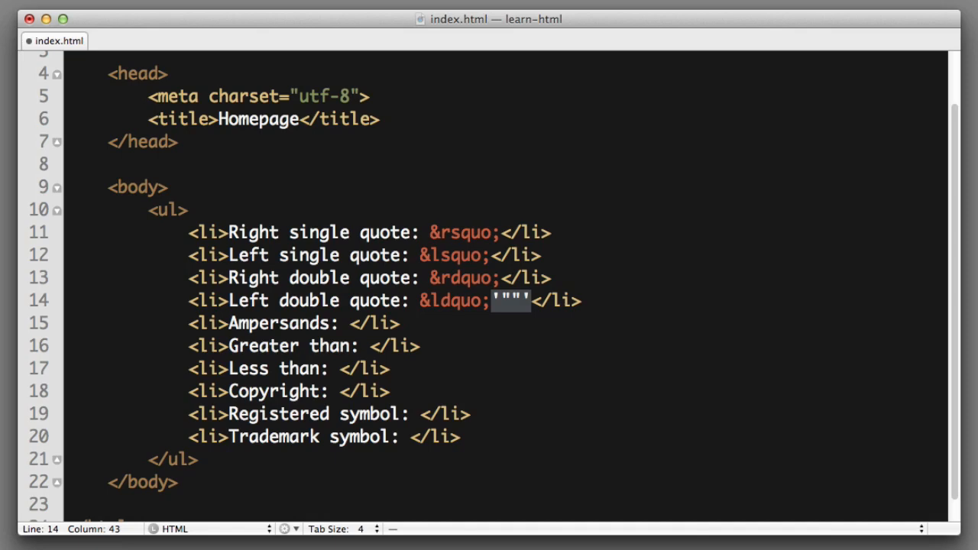
key("Delete")
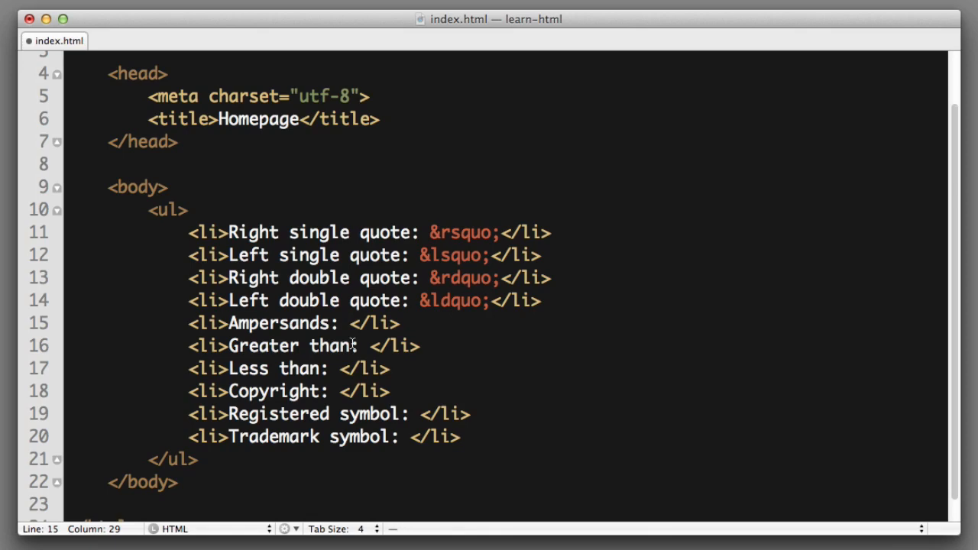
- Enter the &amp; entity after the 'Ampersands:' label
type("&")
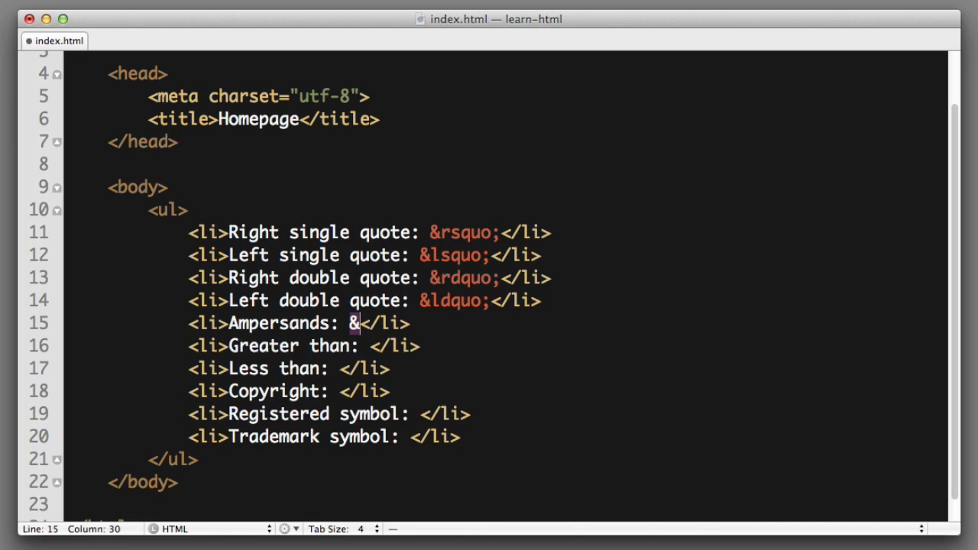
type("amp;")
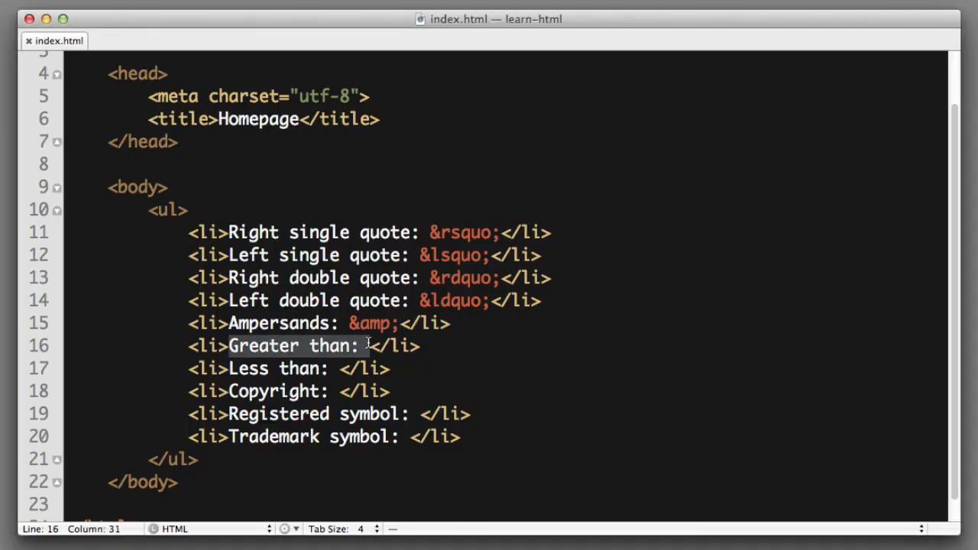
type(">")
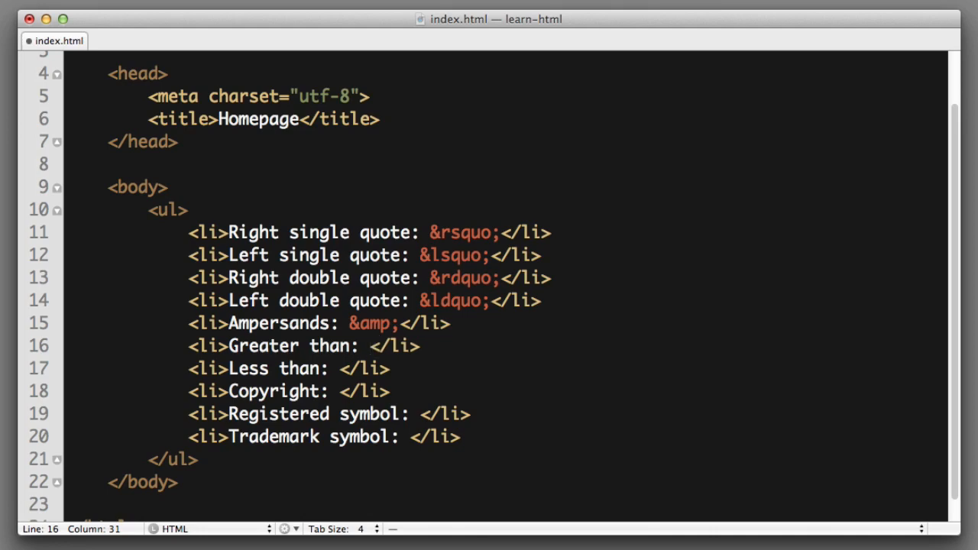
- Enter &gt;, &lt;, &copy;, &reg; and &trade; after their matching symbol labels
type("&gt;")
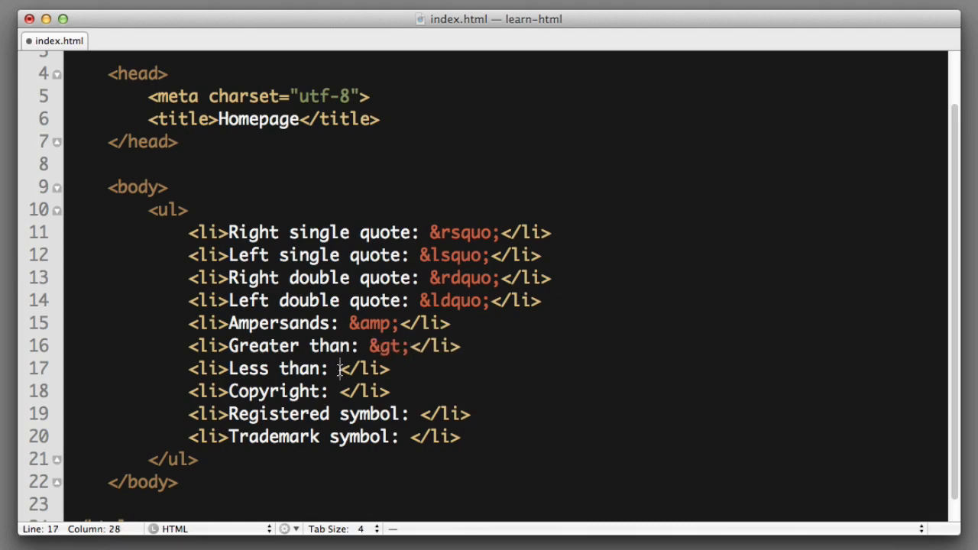
type("&")
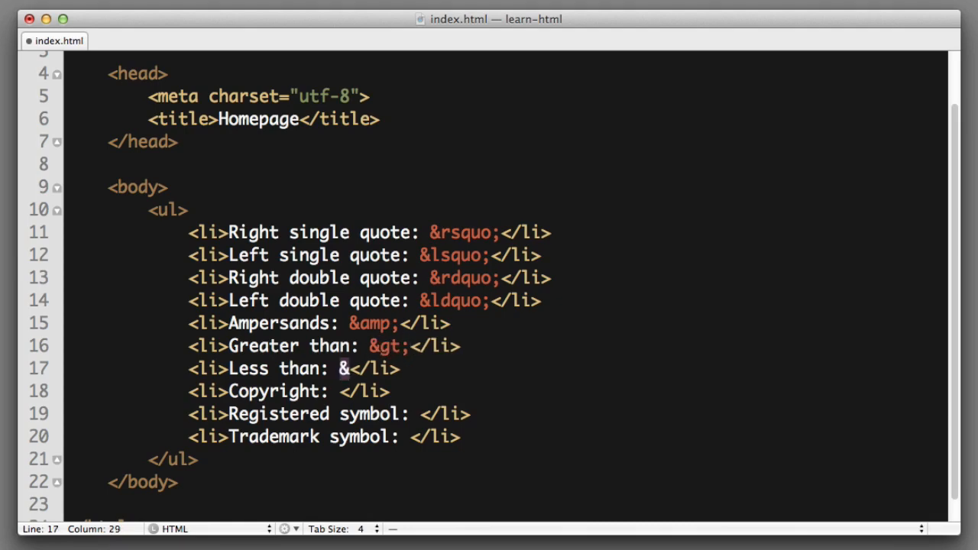
type("lt;")
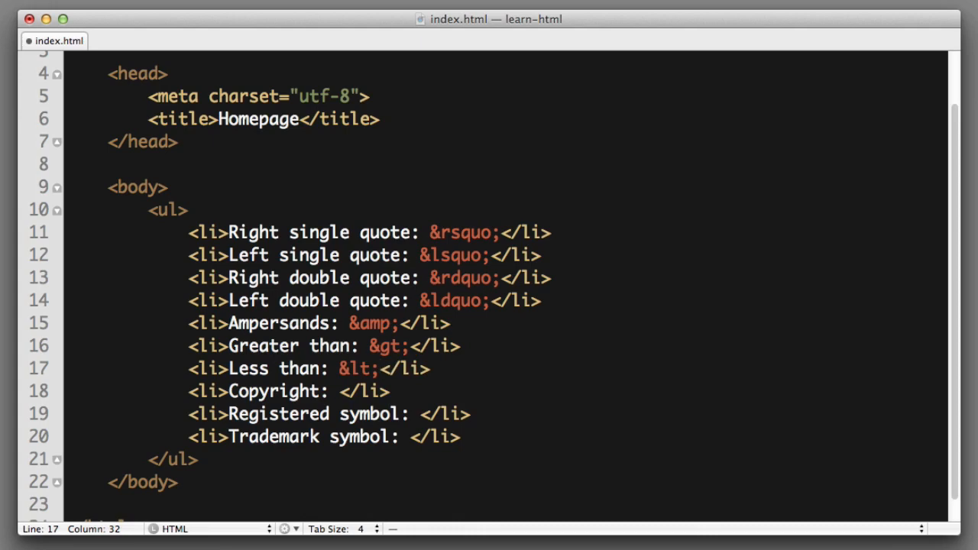
type("&")
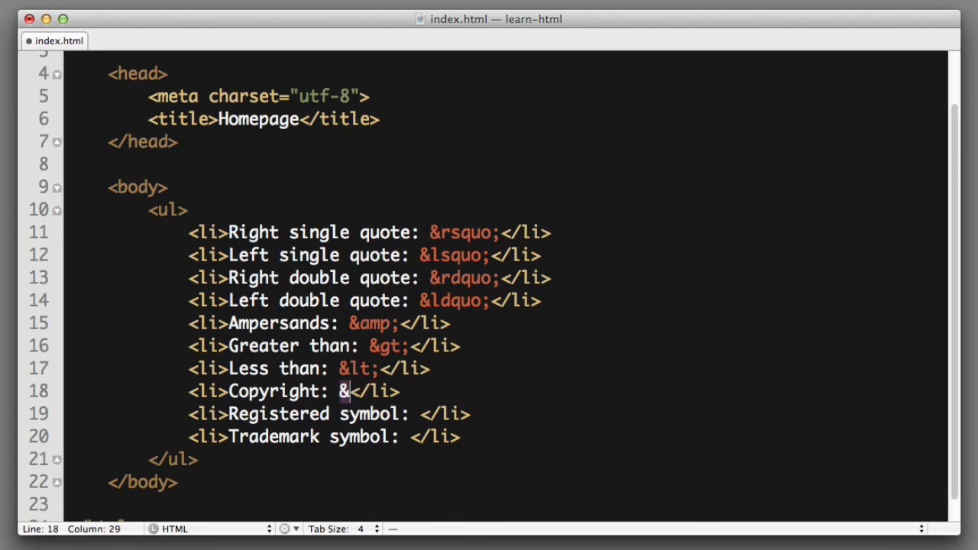
type("copy;")
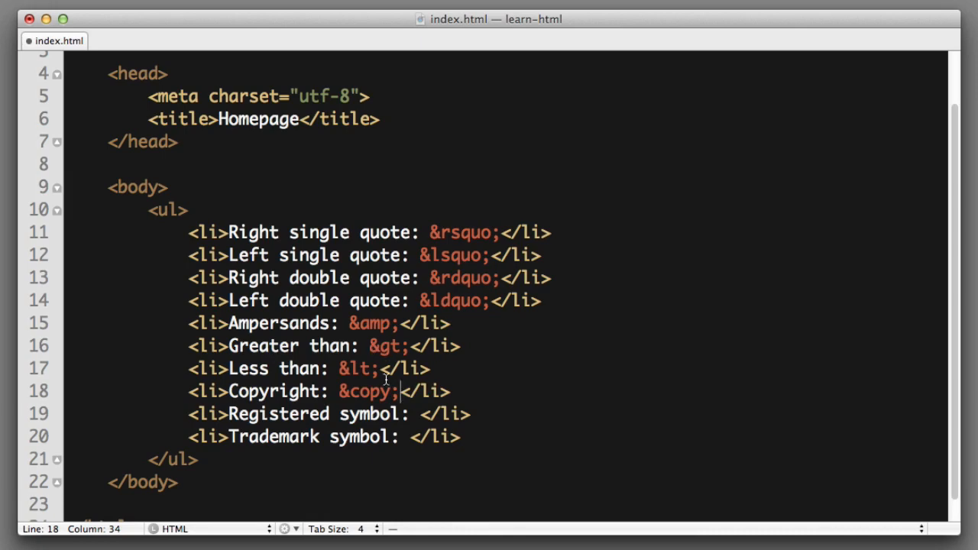
mouse_move(413, 422)
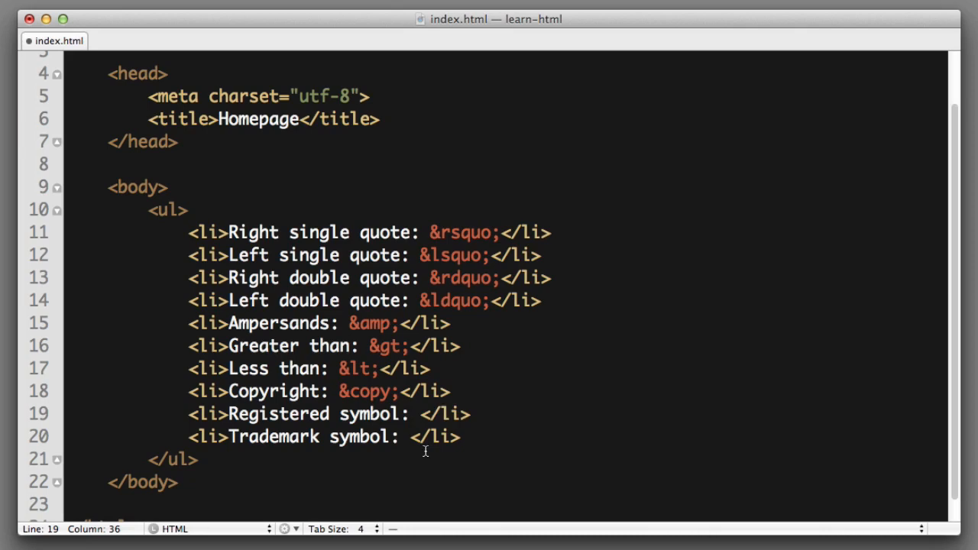
type("&reg;")
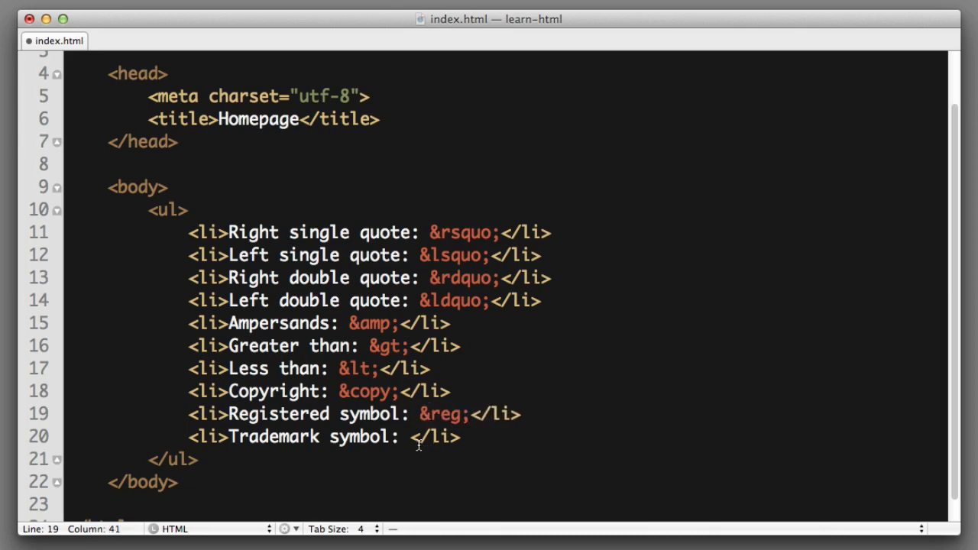
type("&")
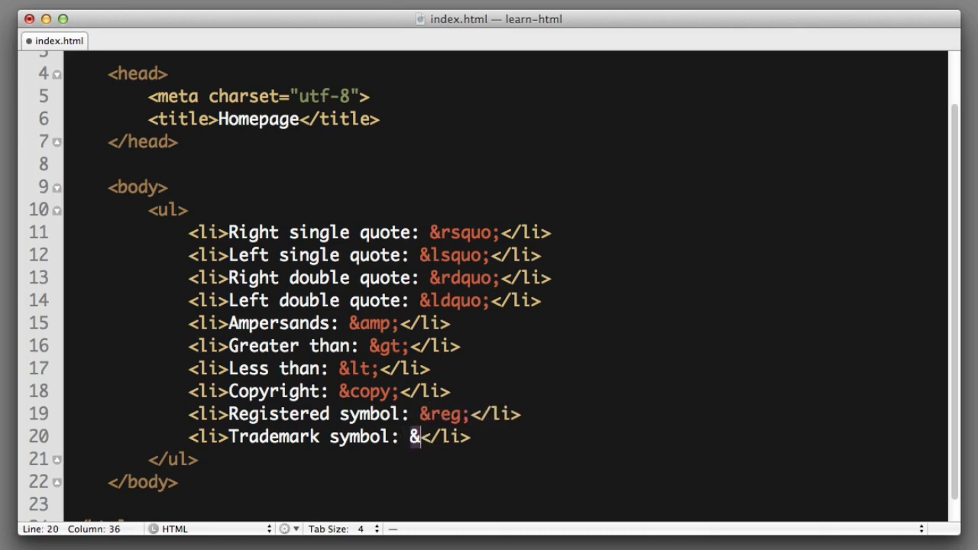
type("trade;")
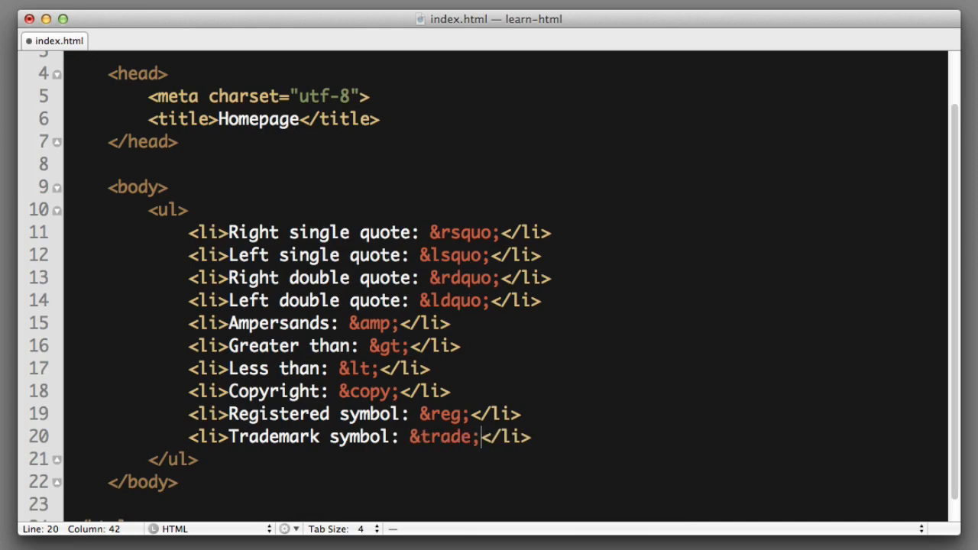